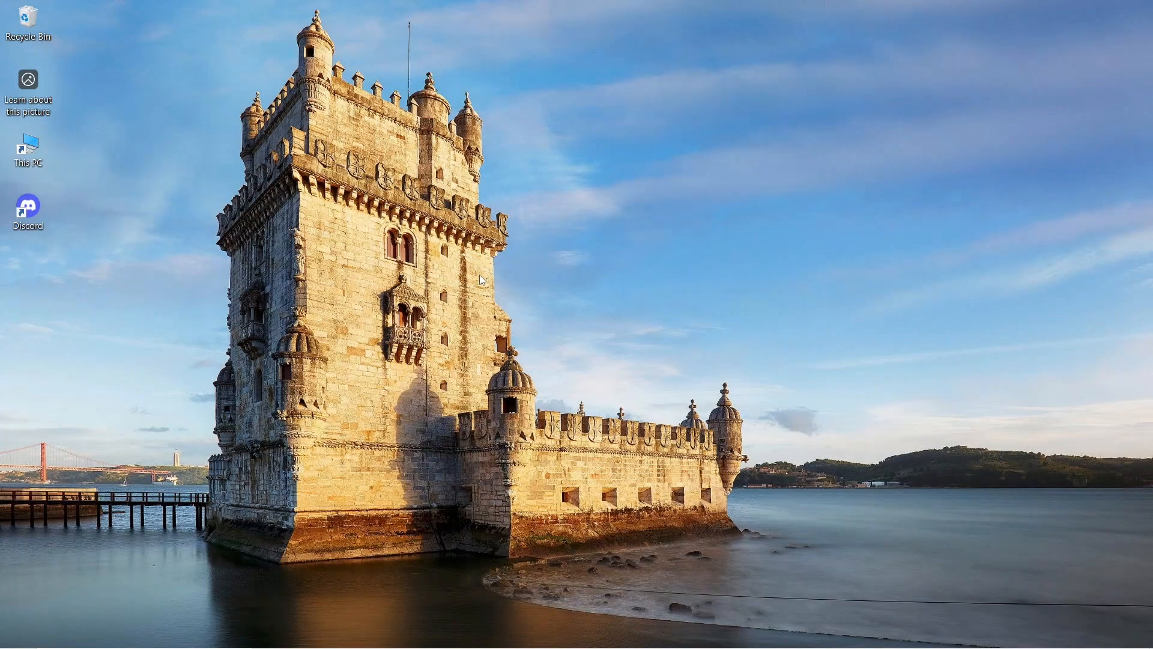
Bring up the Windows Start menu from the taskbar.
left_click(15, 633)
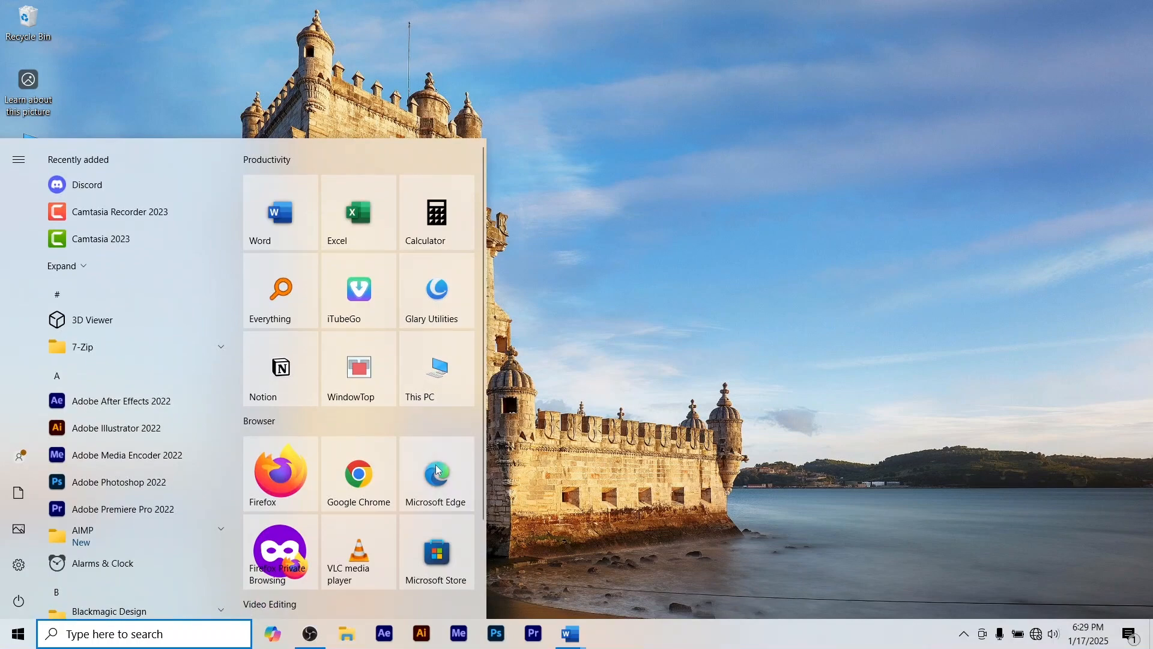
Launch Microsoft Edge and show its Settings and more menu.
left_click(435, 472)
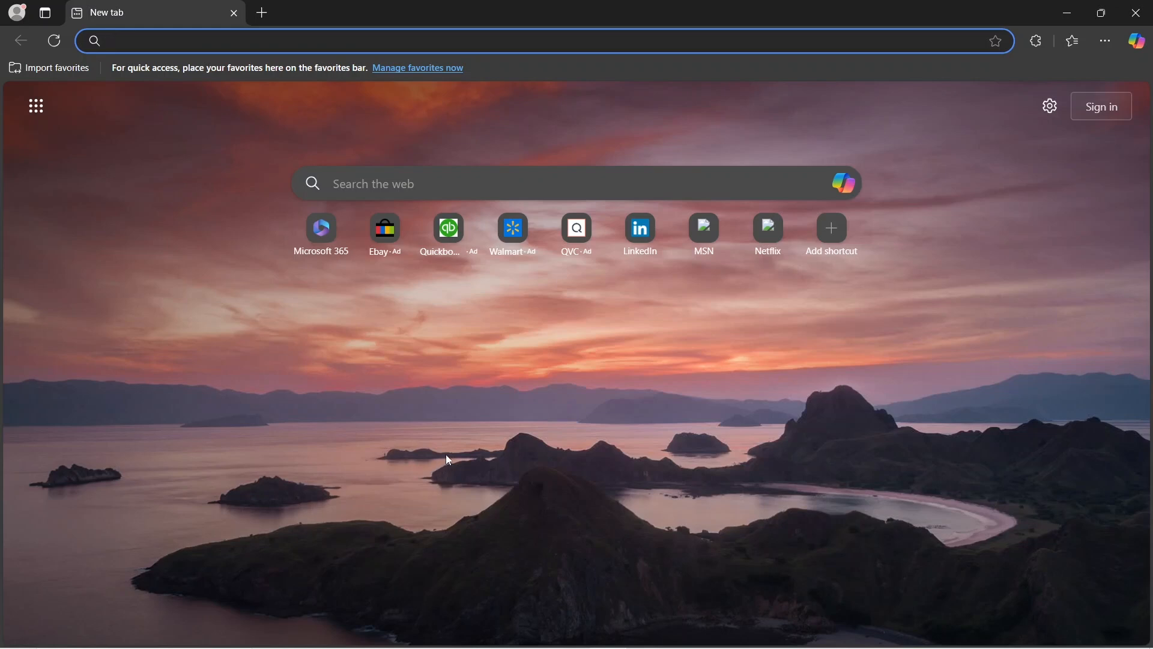
mouse_move(1103, 41)
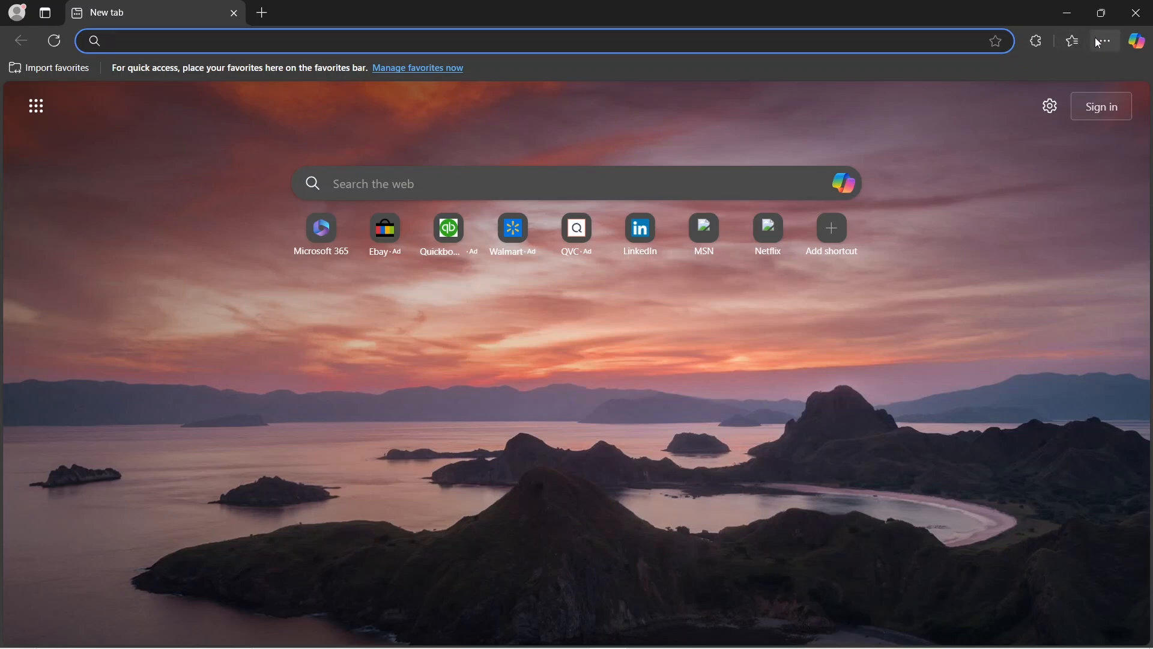
left_click(1103, 40)
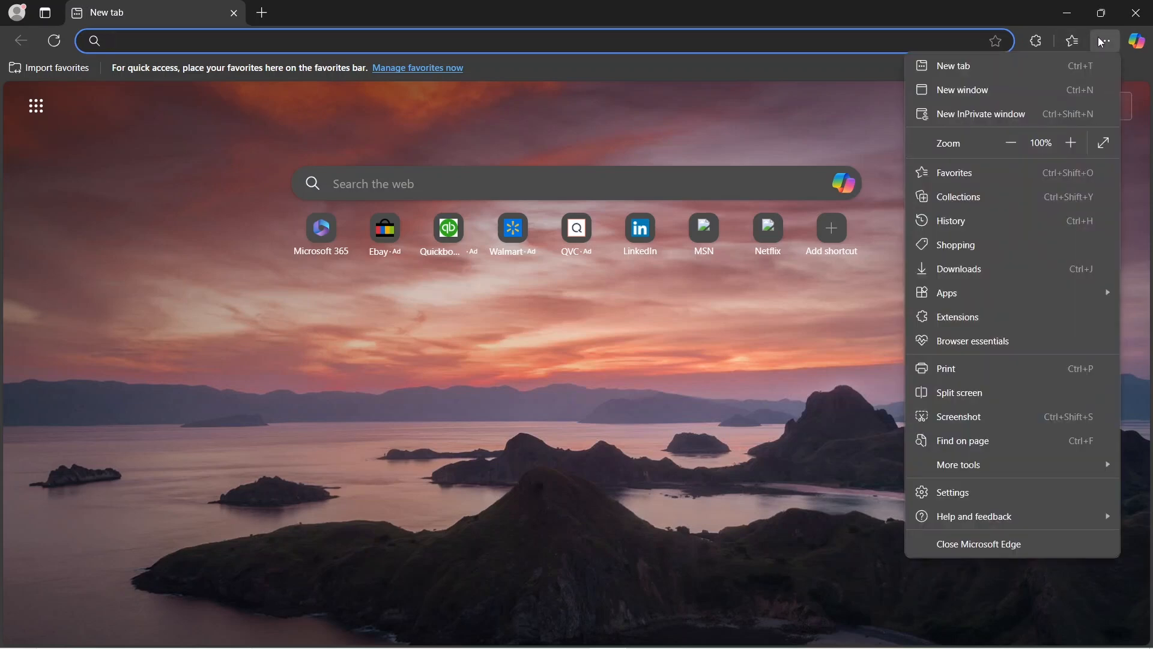
mouse_move(1022, 367)
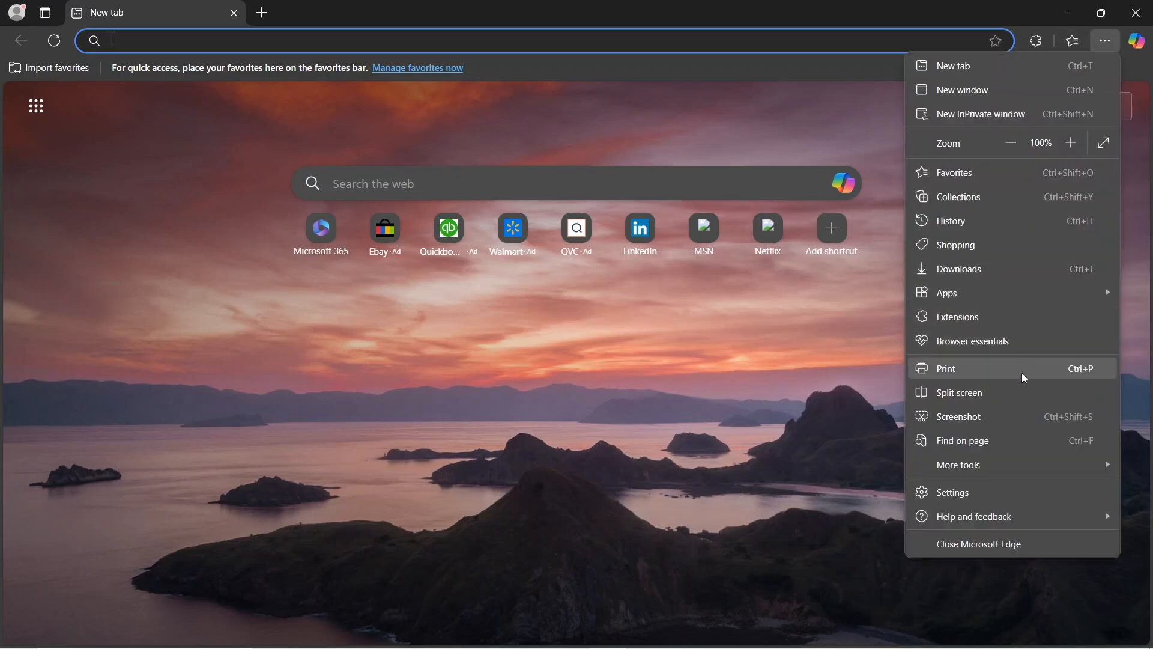
Go to Edge Settings and switch to the Appearance page.
left_click(953, 491)
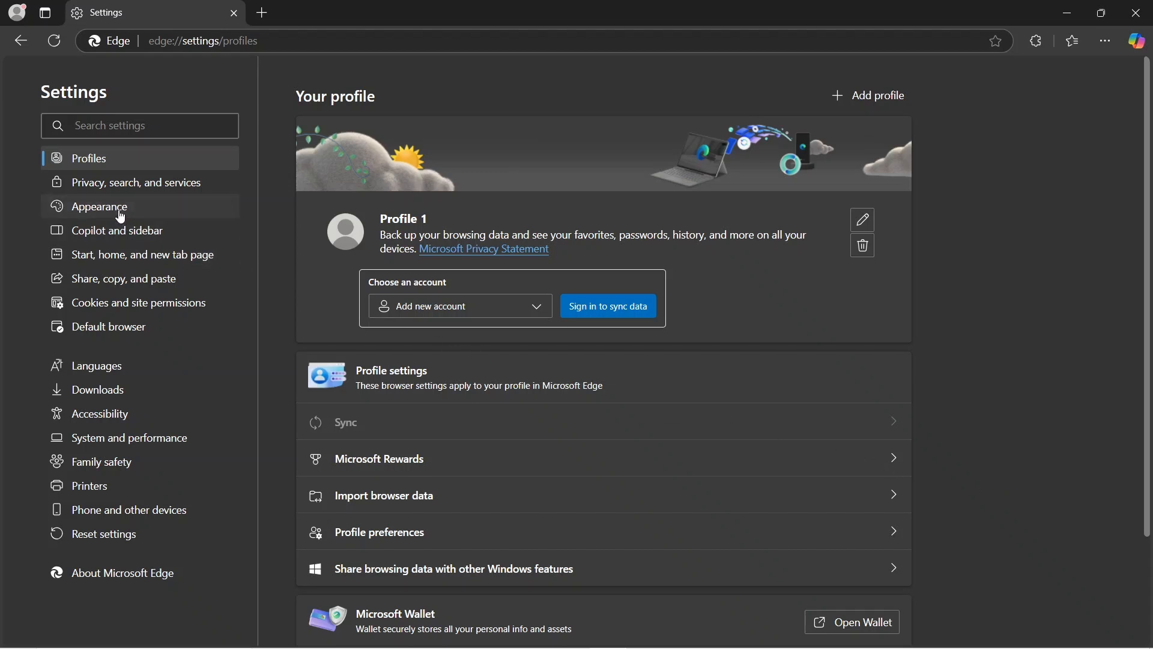
left_click(99, 207)
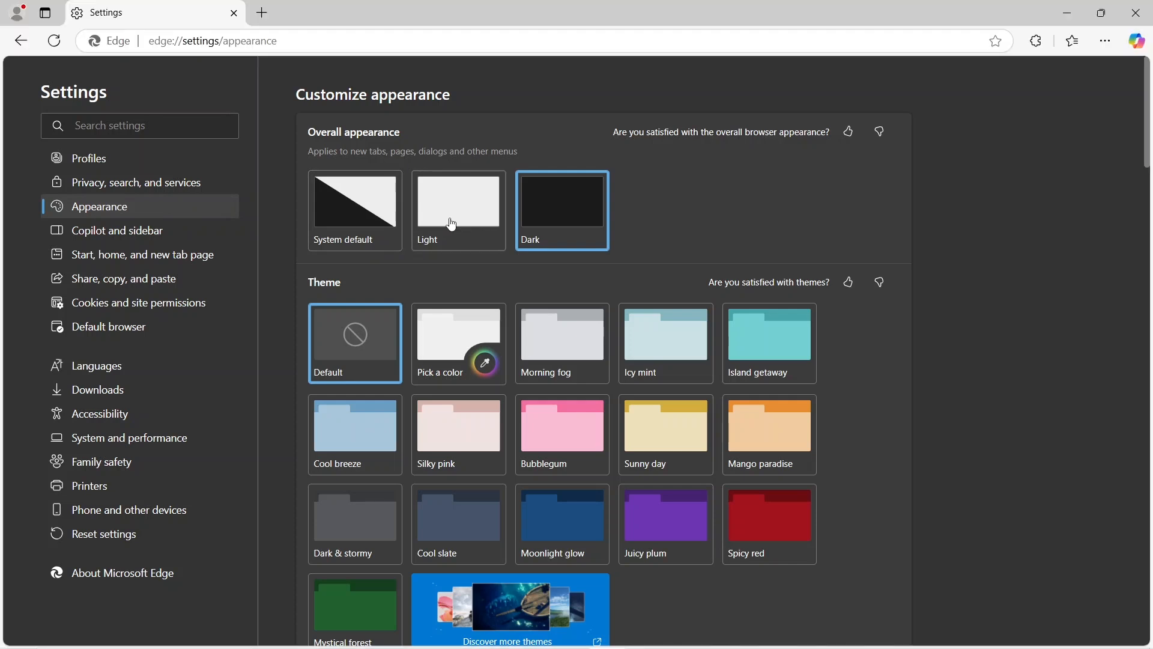
Set Edge's overall appearance to Light.
left_click(457, 209)
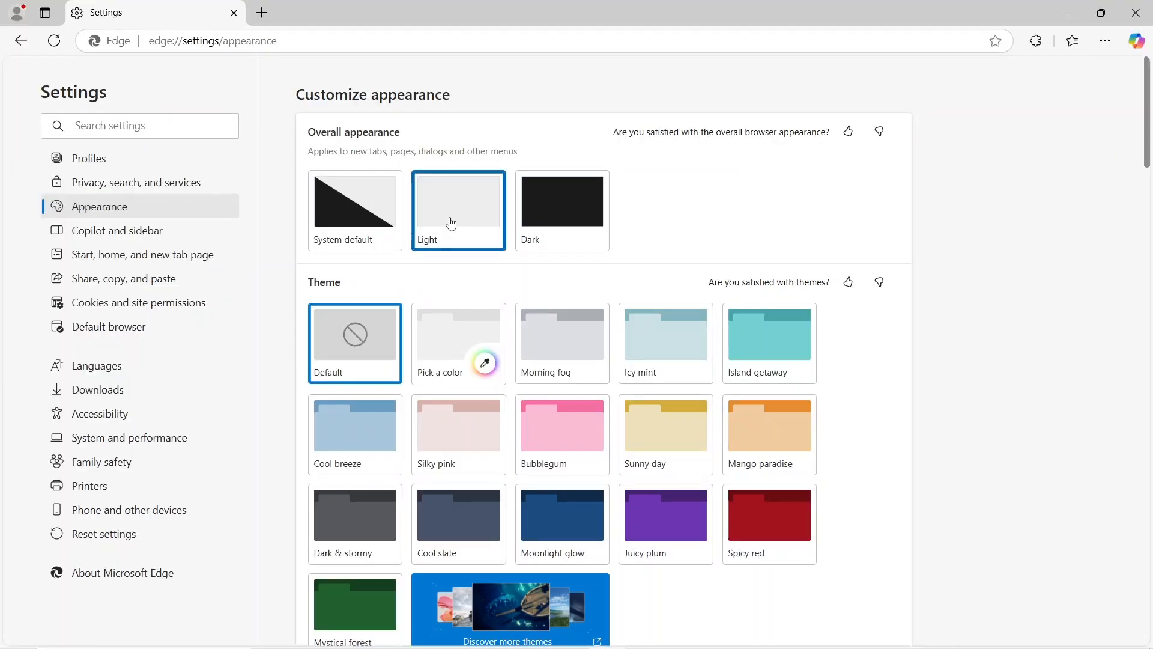
mouse_move(471, 188)
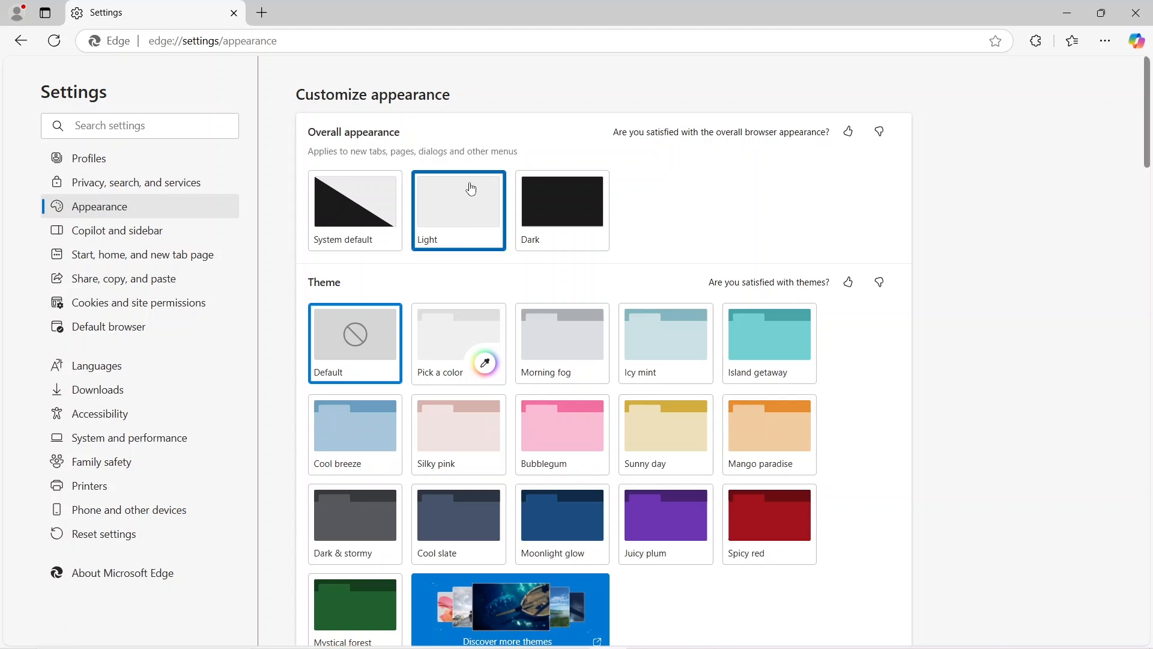